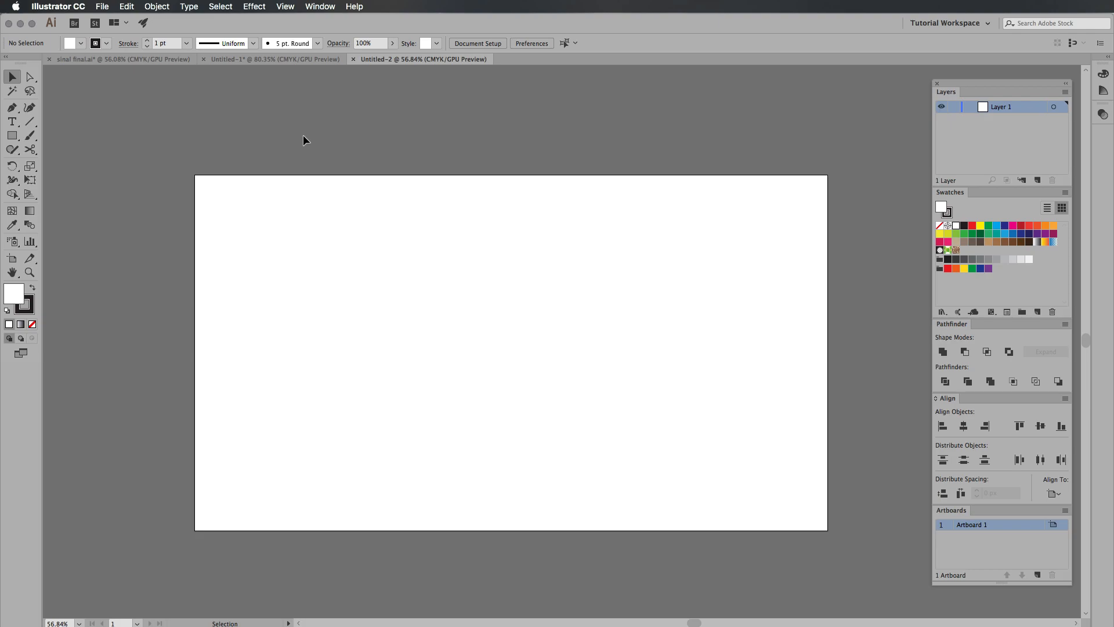
mouse_move(485, 228)
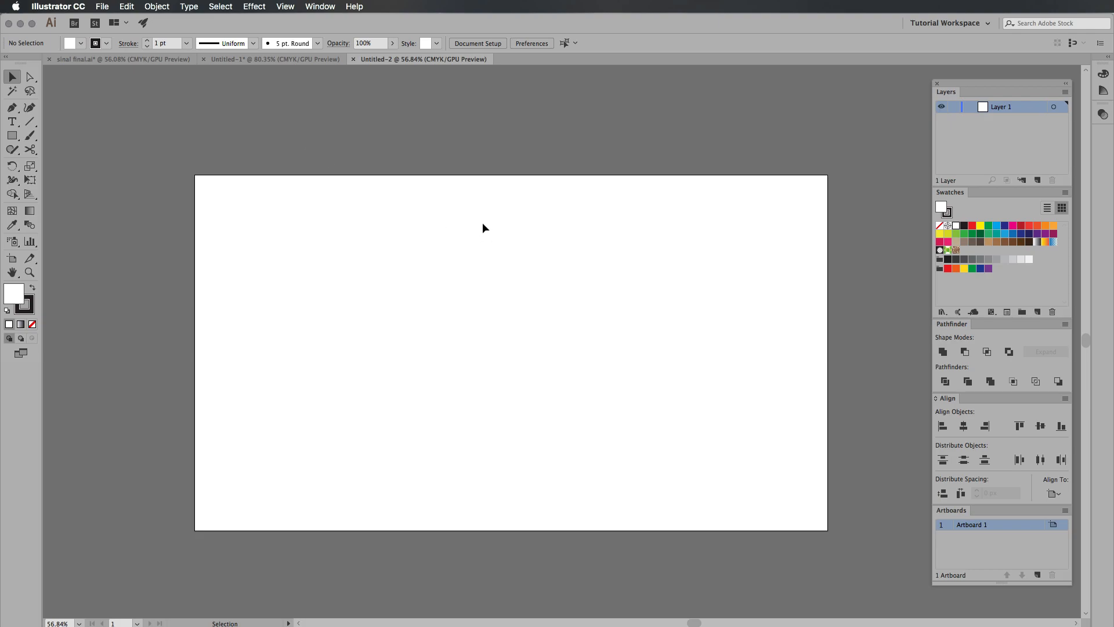
mouse_move(436, 299)
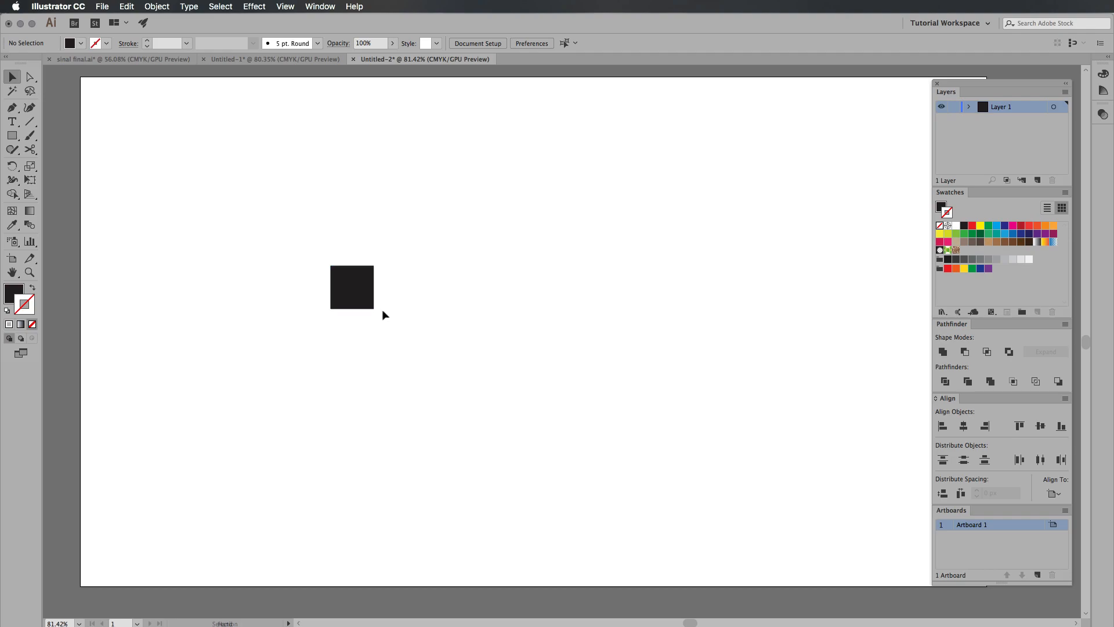
- Select the small black square on the artboard
click(352, 287)
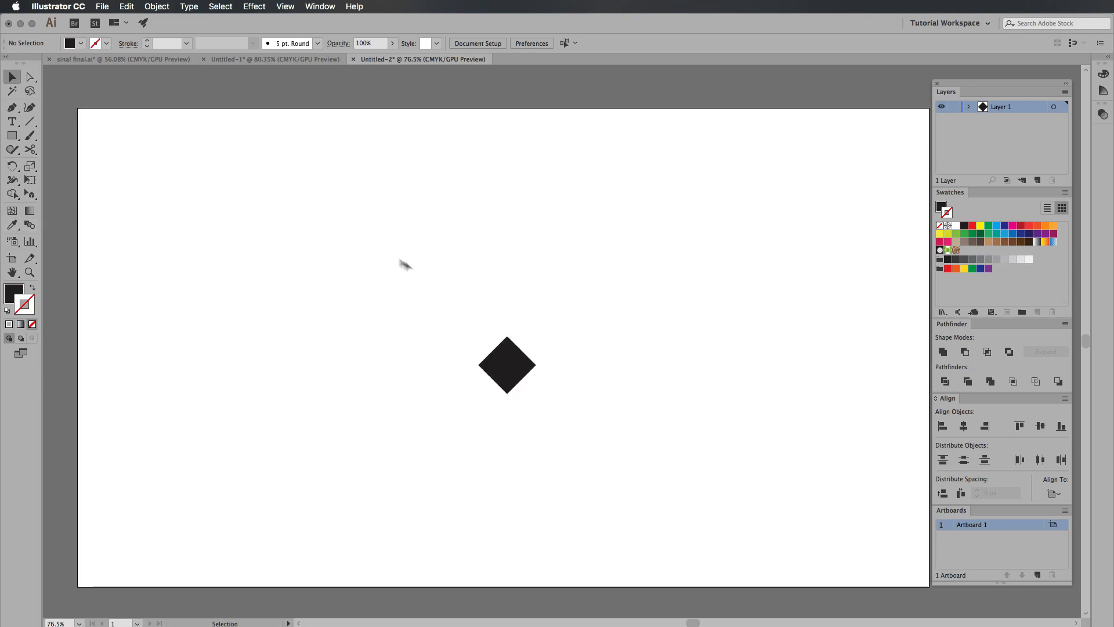
mouse_move(239, 229)
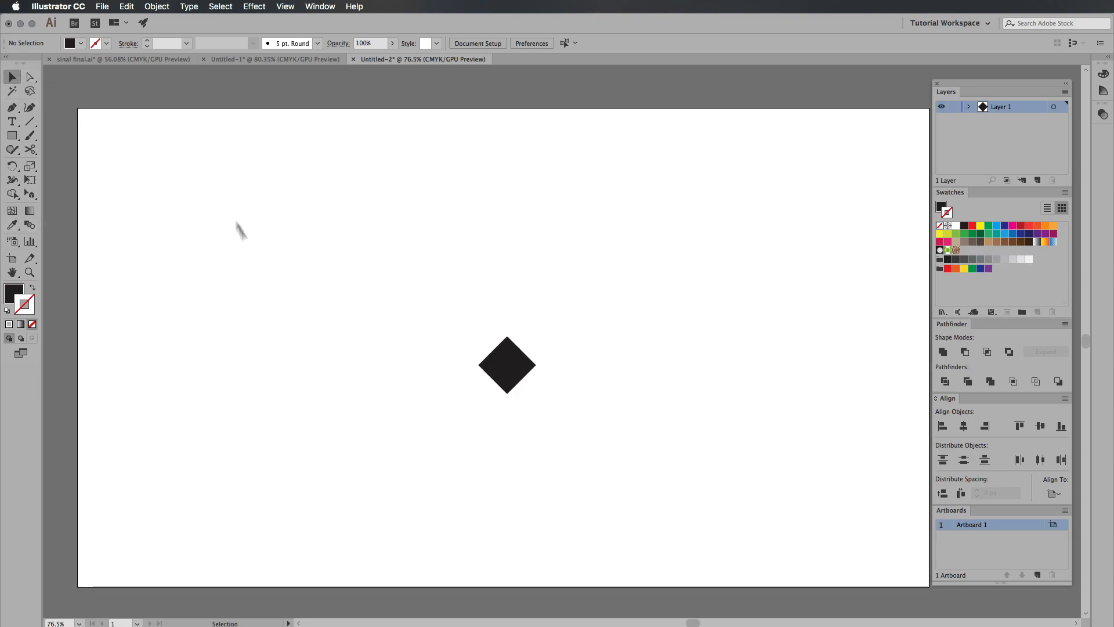
- Select the rotated diamond and ready it for Alt-drag copies down the column
click(508, 366)
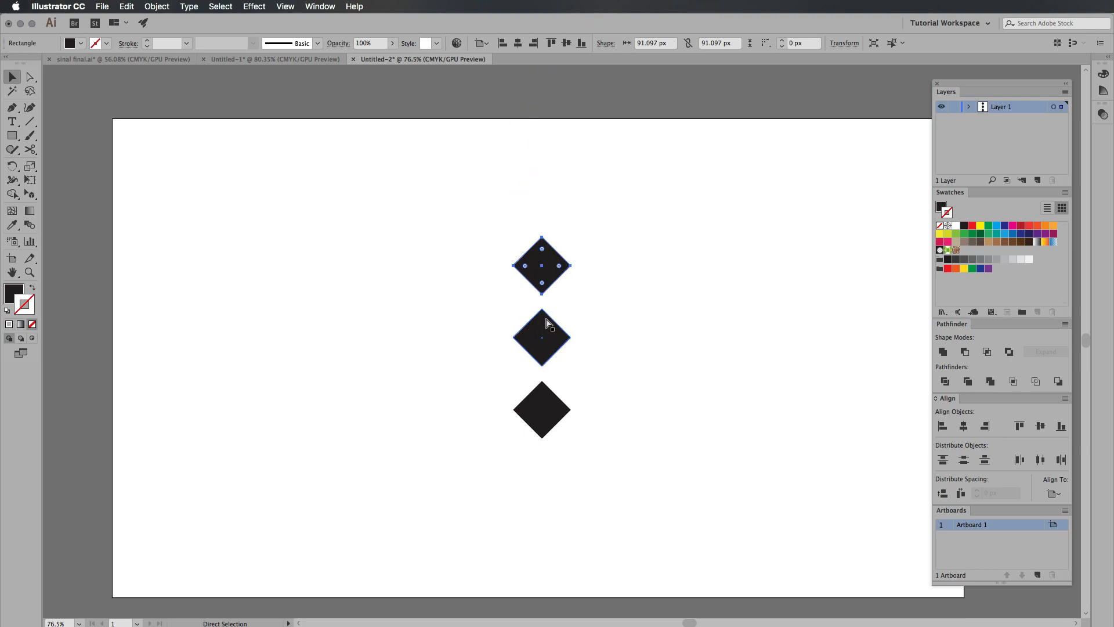
click(12, 77)
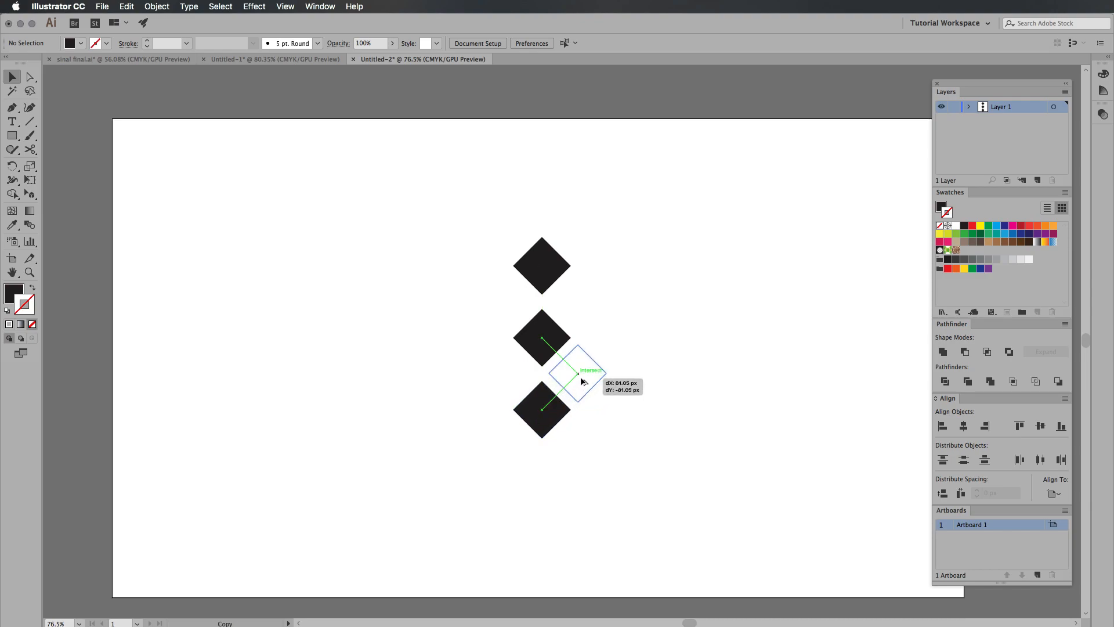
- Drop a diamond copy diagonally beside the column to start the 3×3 grid
click(384, 8)
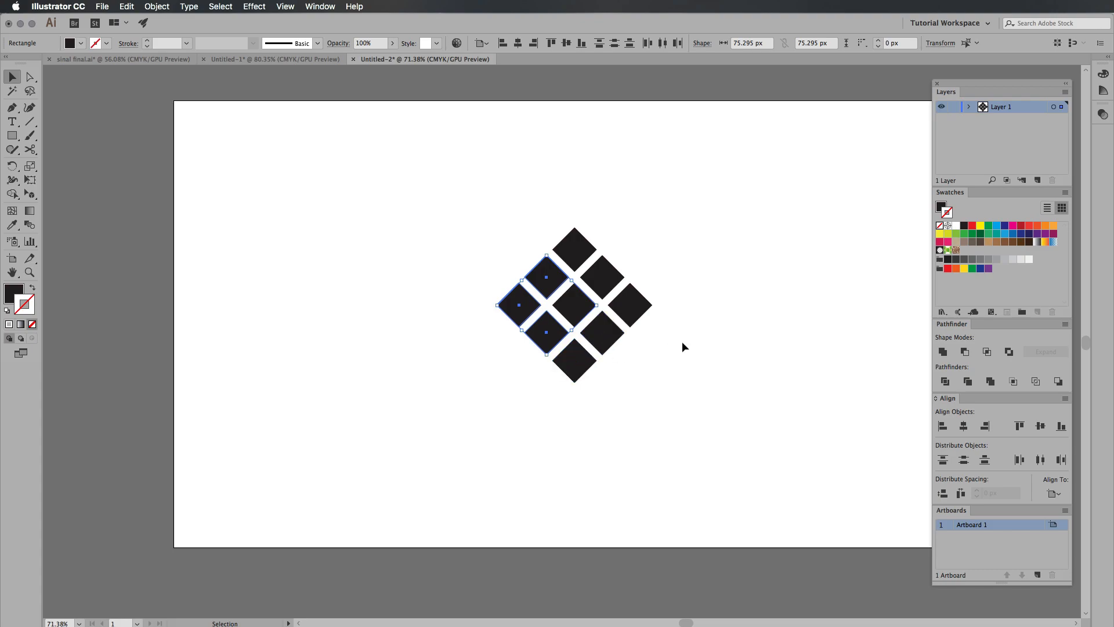
- Select all nine diamonds and add a new artboard holding a copy of the grid
click(507, 391)
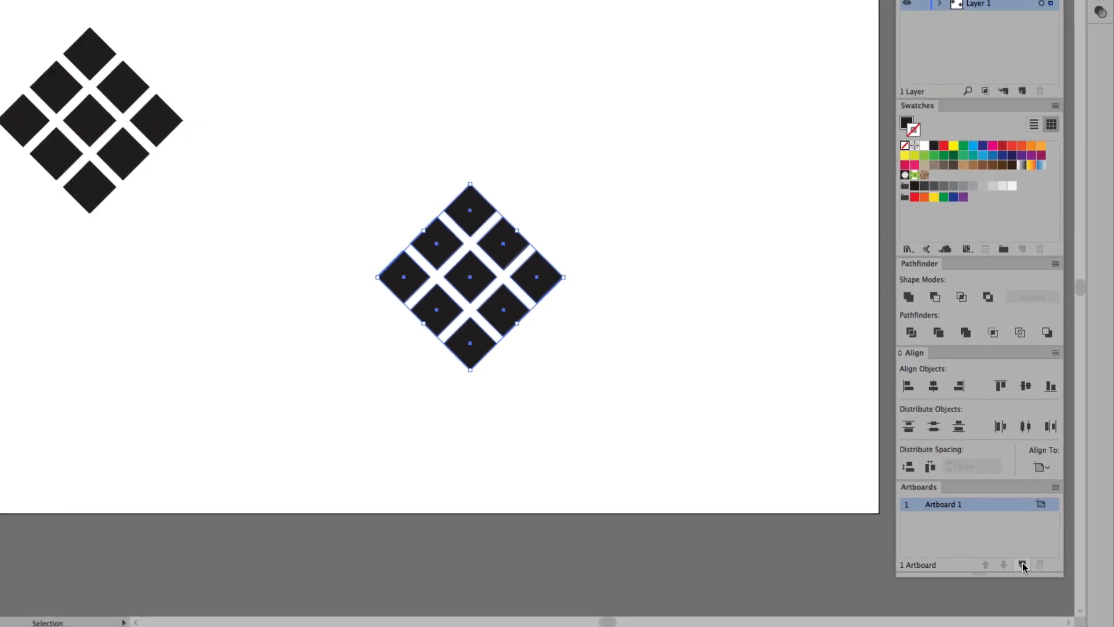
click(1023, 565)
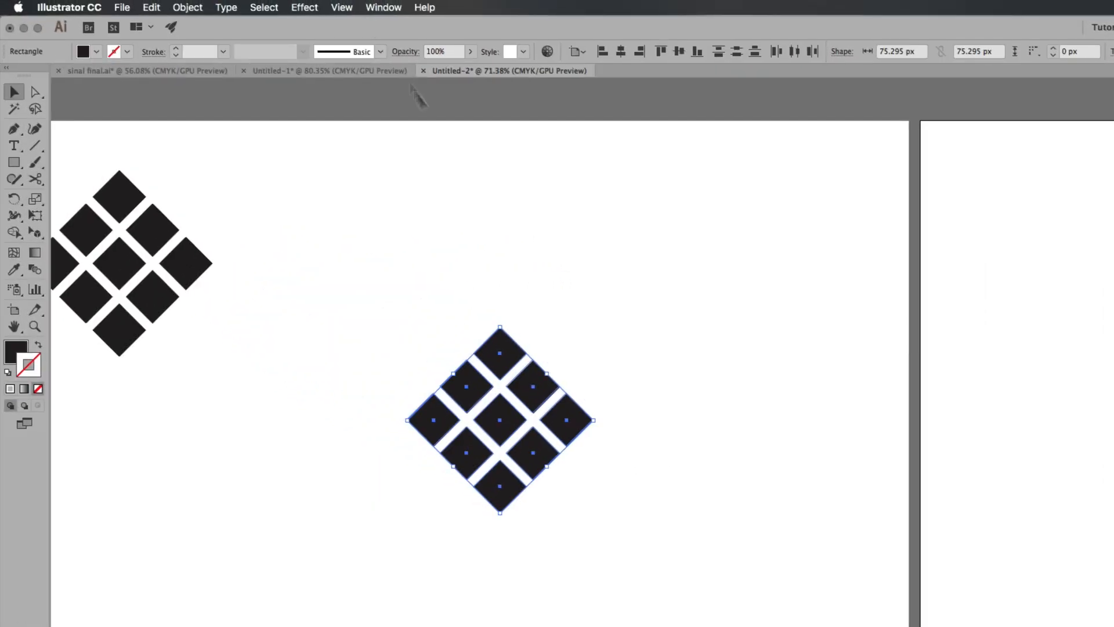
click(384, 7)
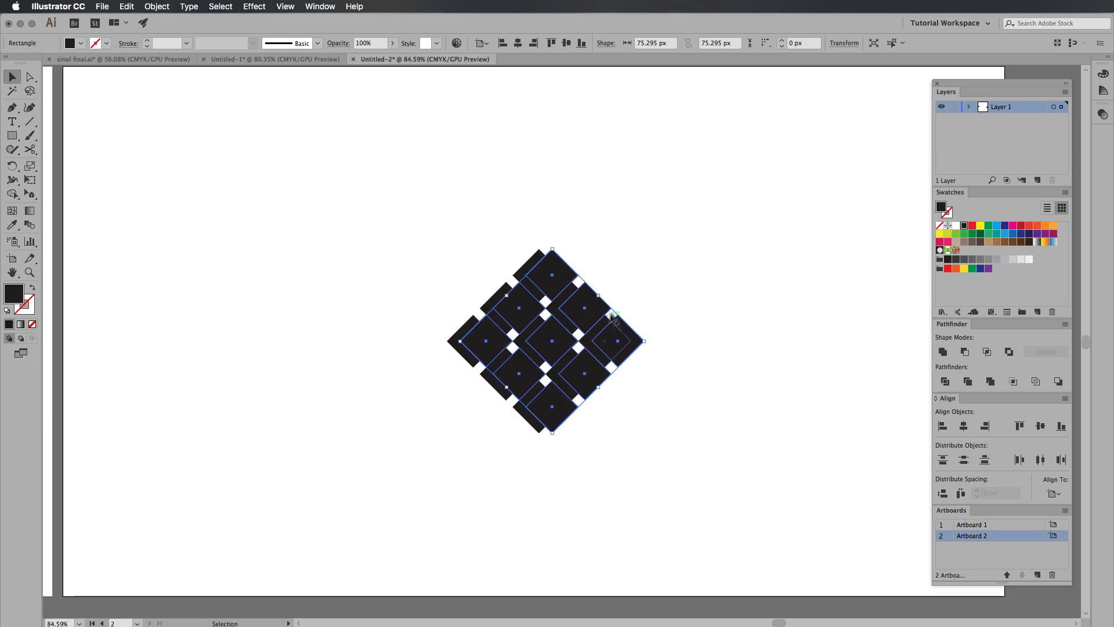
mouse_move(964, 226)
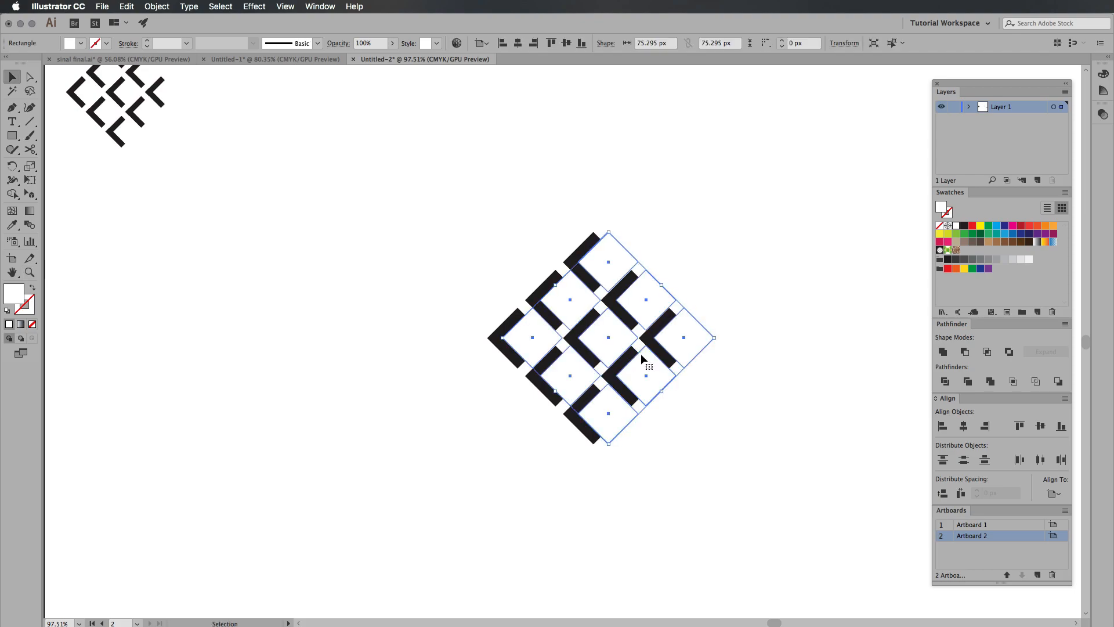
mouse_move(597, 355)
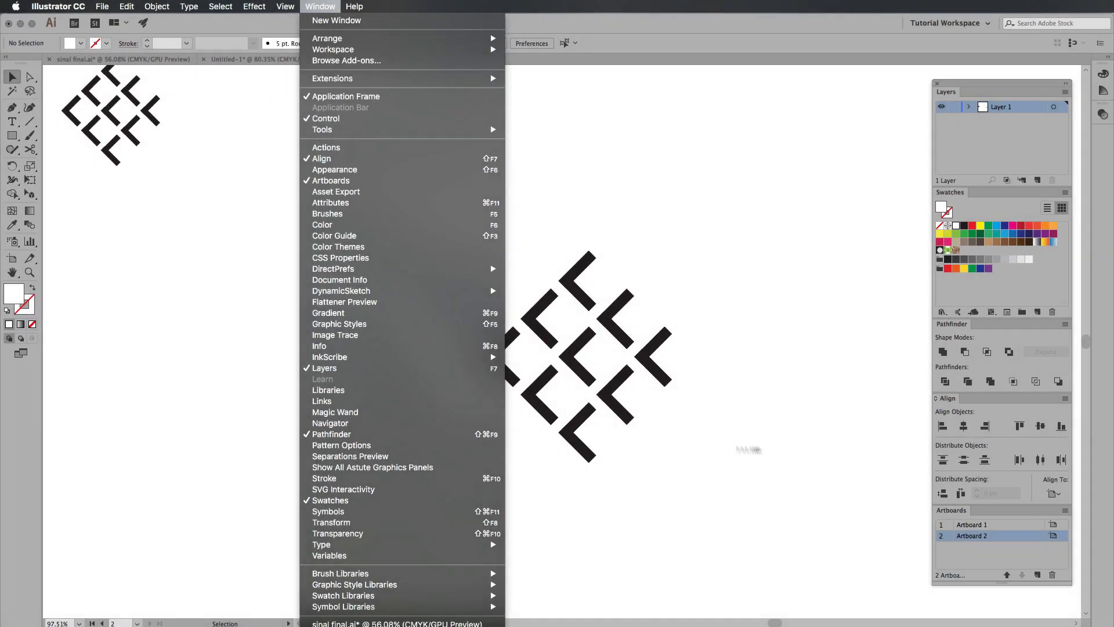
- Bring up the Pathfinder panel from the Window menu
click(319, 7)
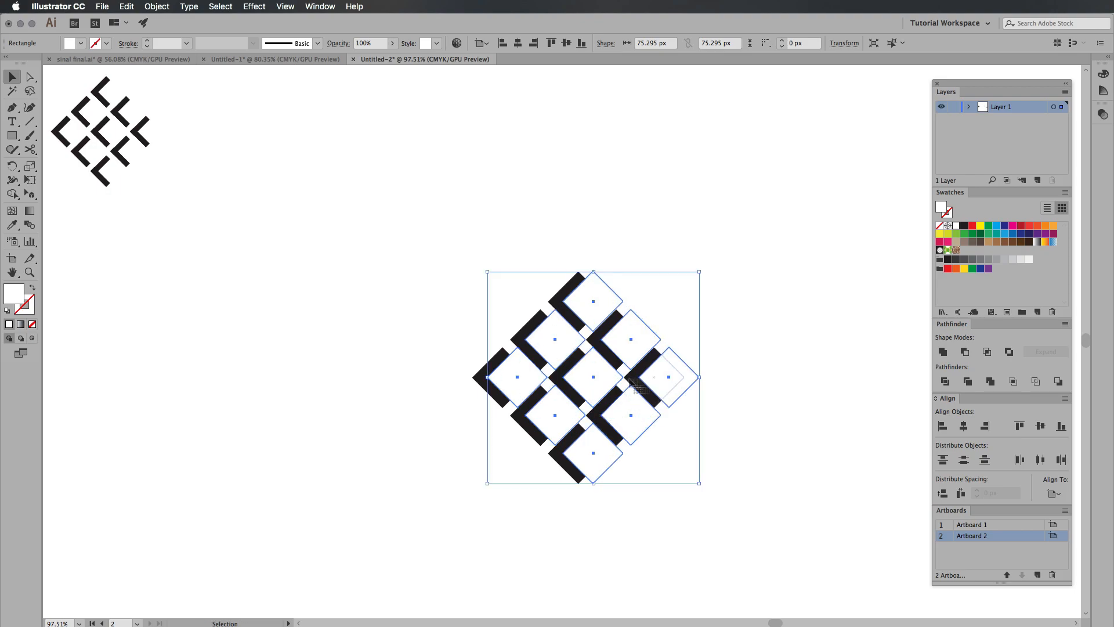
- Select all shapes and cut the front diamonds out of the black ones with Pathfinder
click(29, 76)
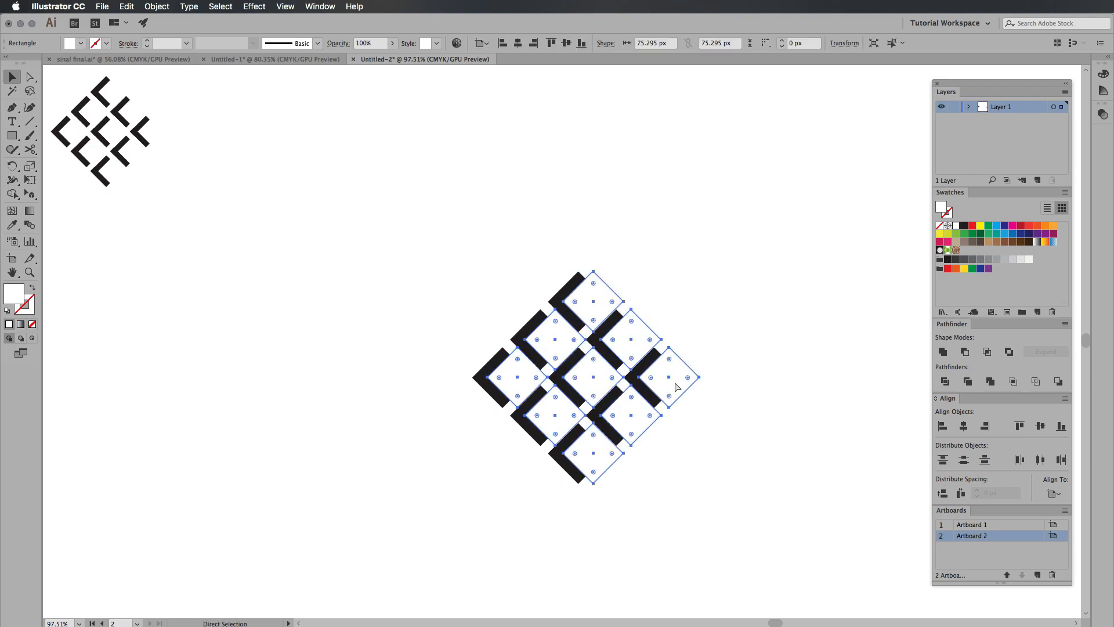
click(12, 77)
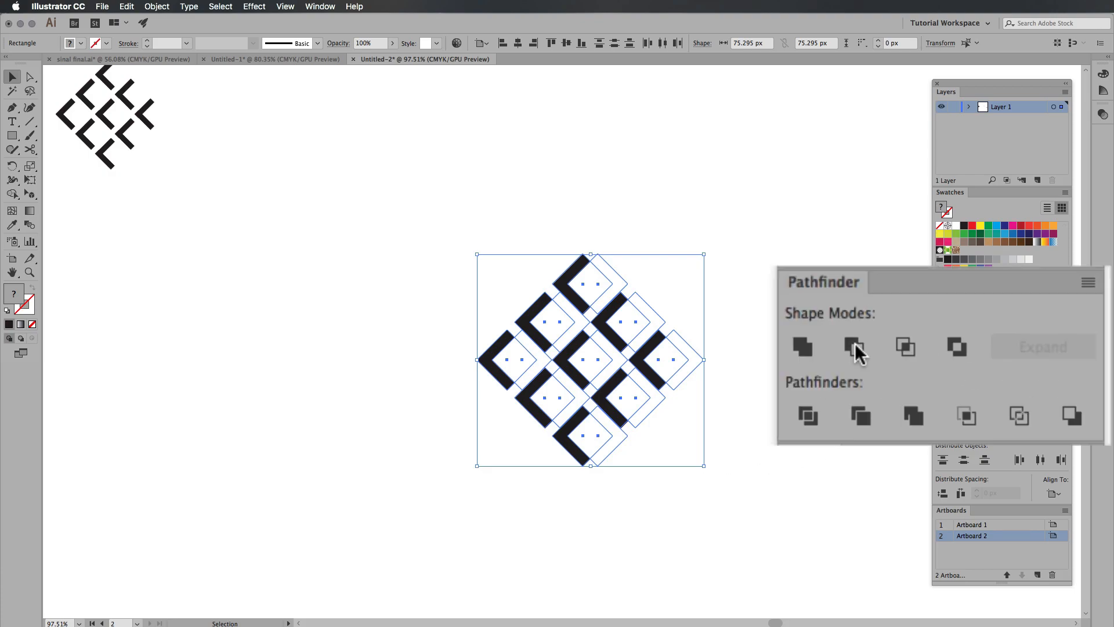
click(853, 347)
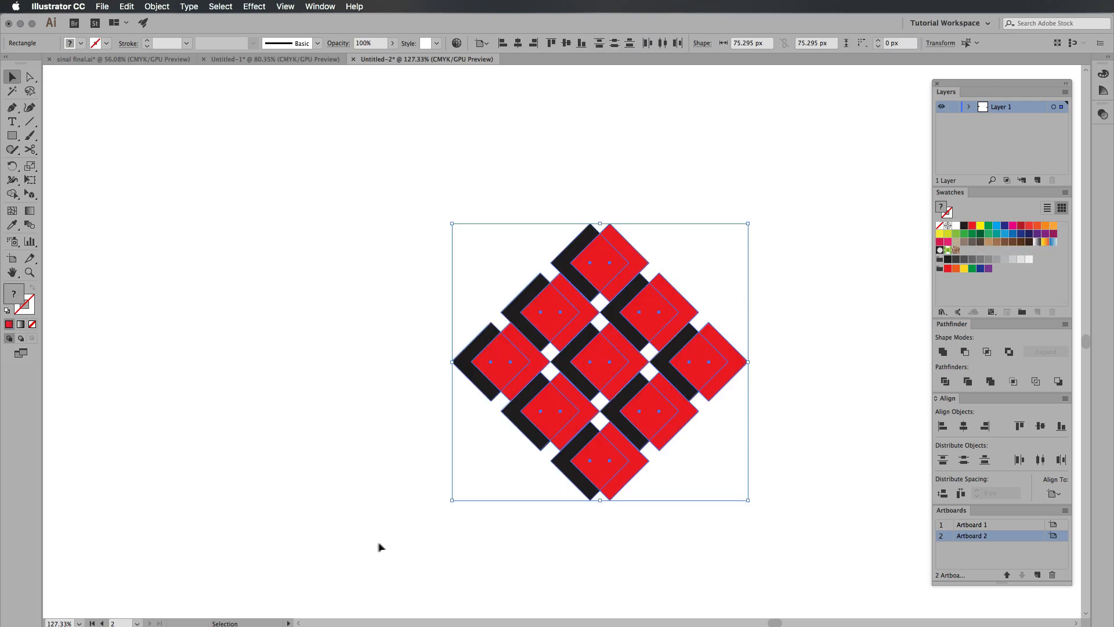
mouse_move(675, 313)
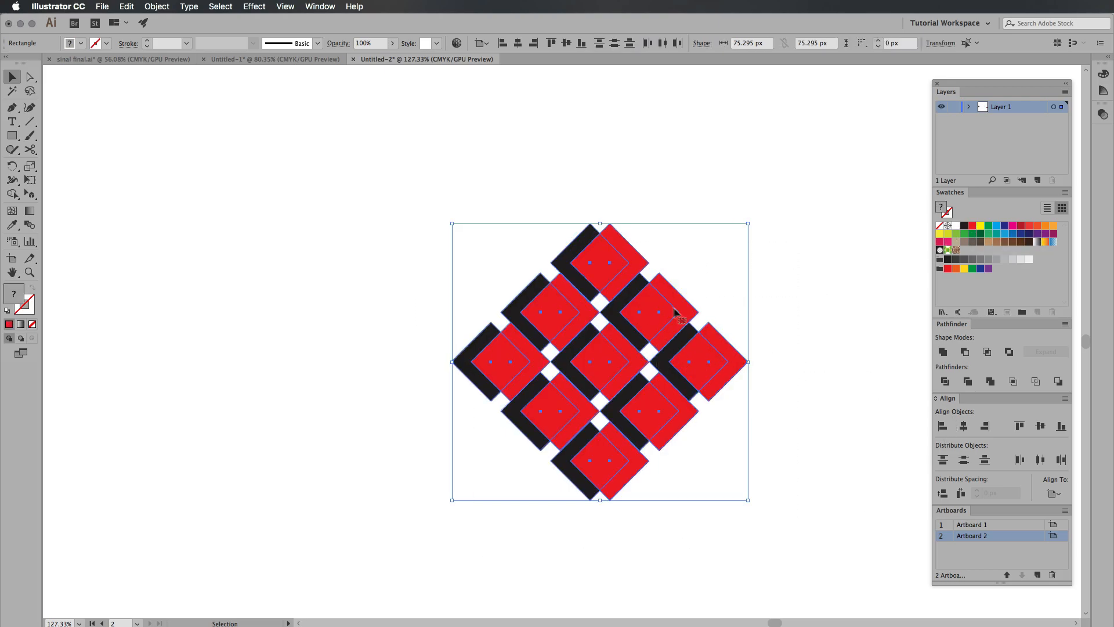
click(853, 347)
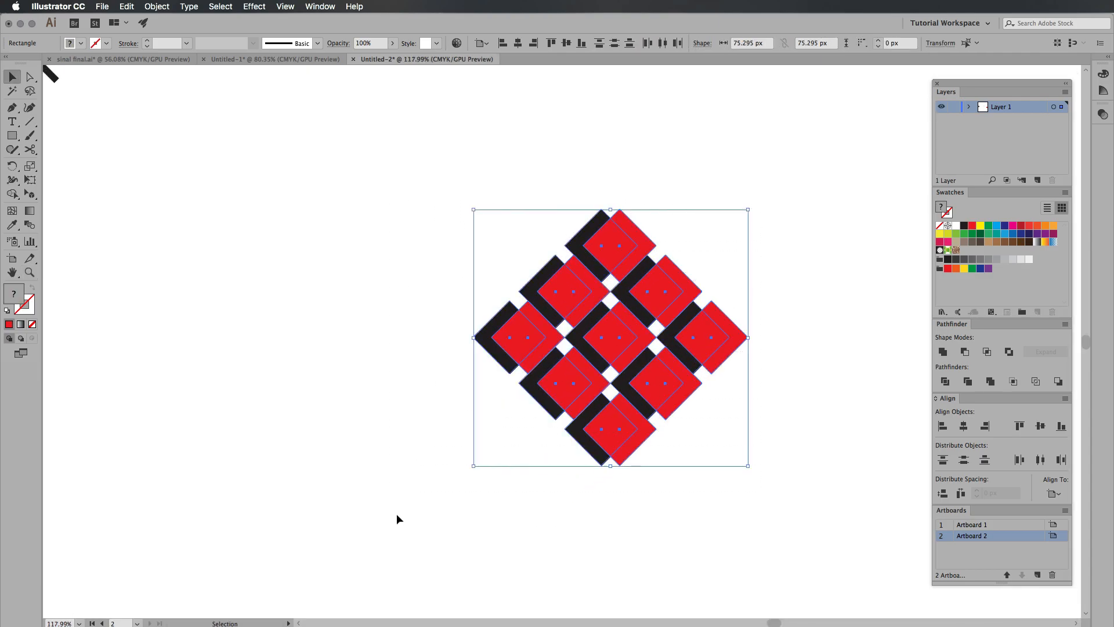
- Switch to the Shape Builder tool to build shapes from overlapping regions
click(12, 194)
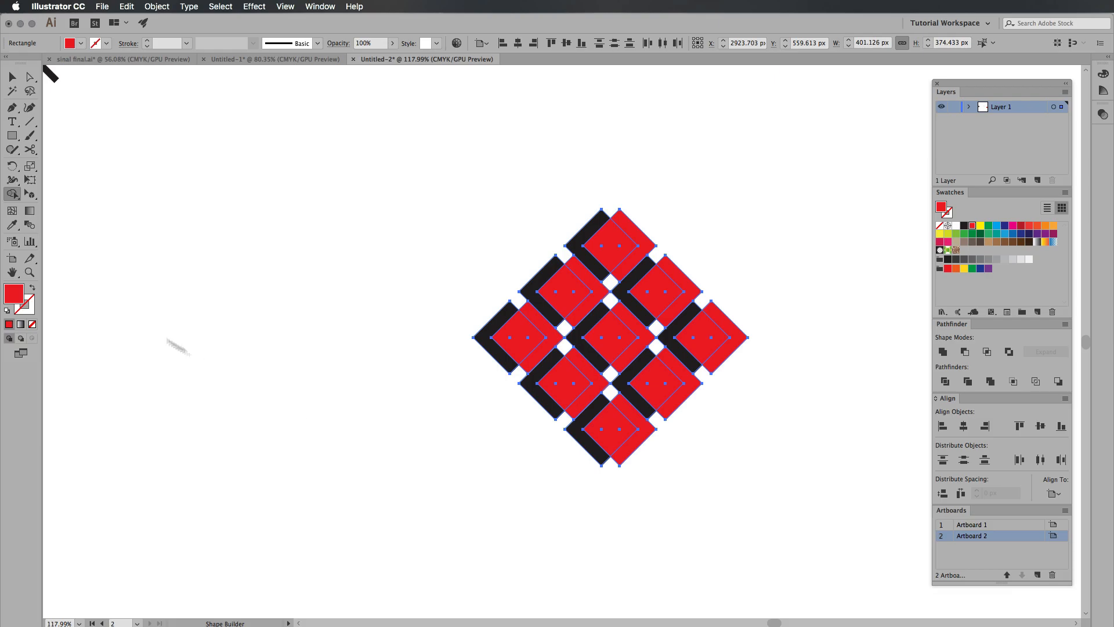
mouse_move(12, 195)
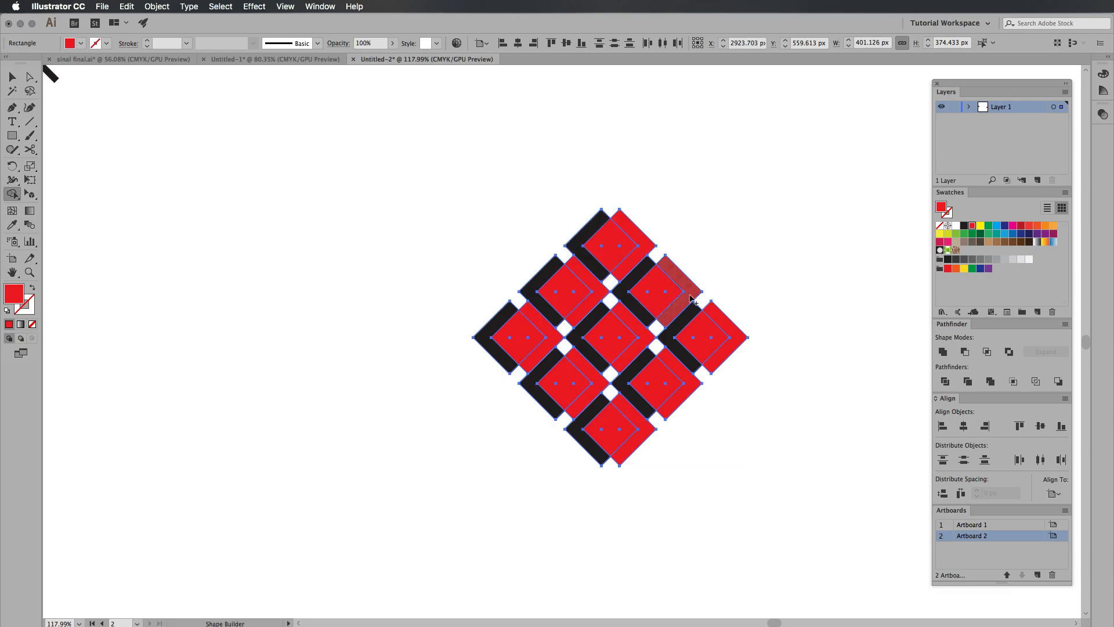
mouse_move(616, 256)
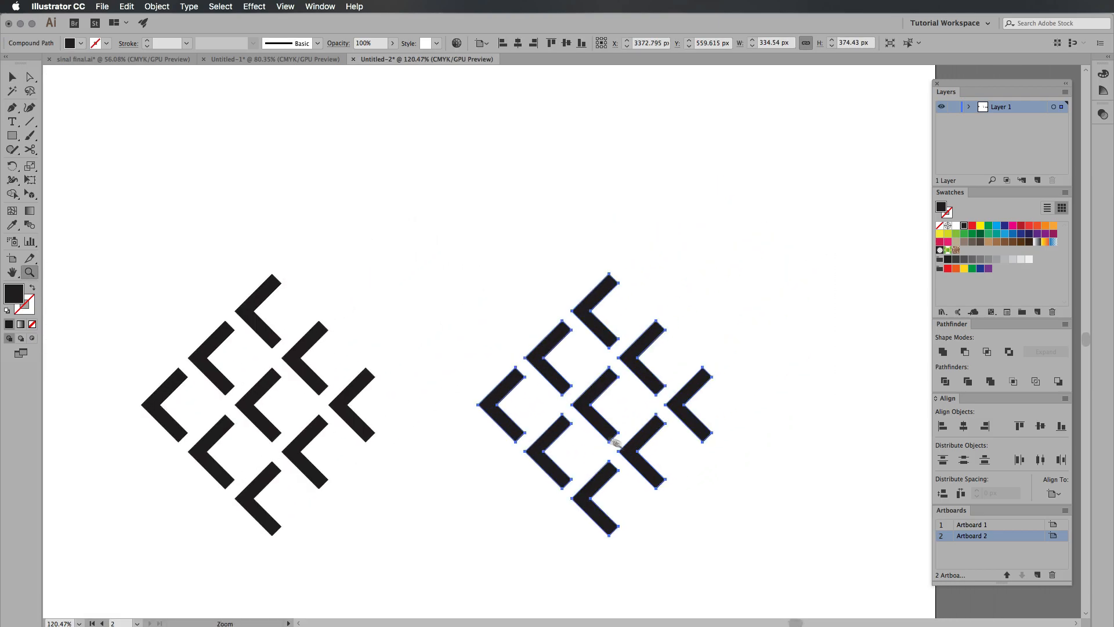
- Release the compound path so the chevrons become separate shapes
right_click(613, 416)
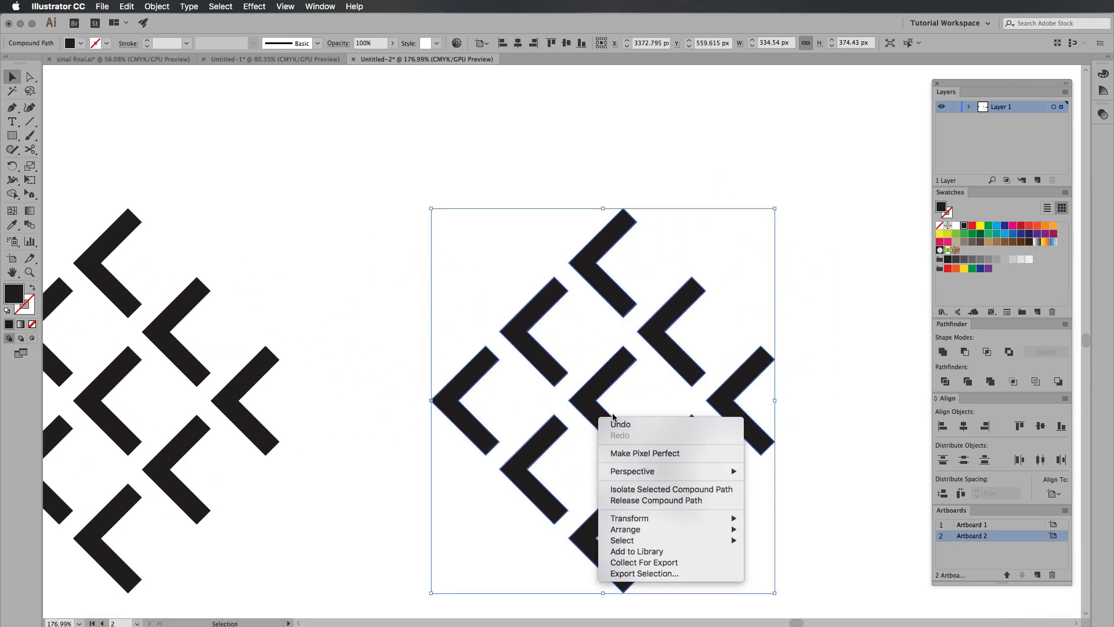
mouse_move(647, 500)
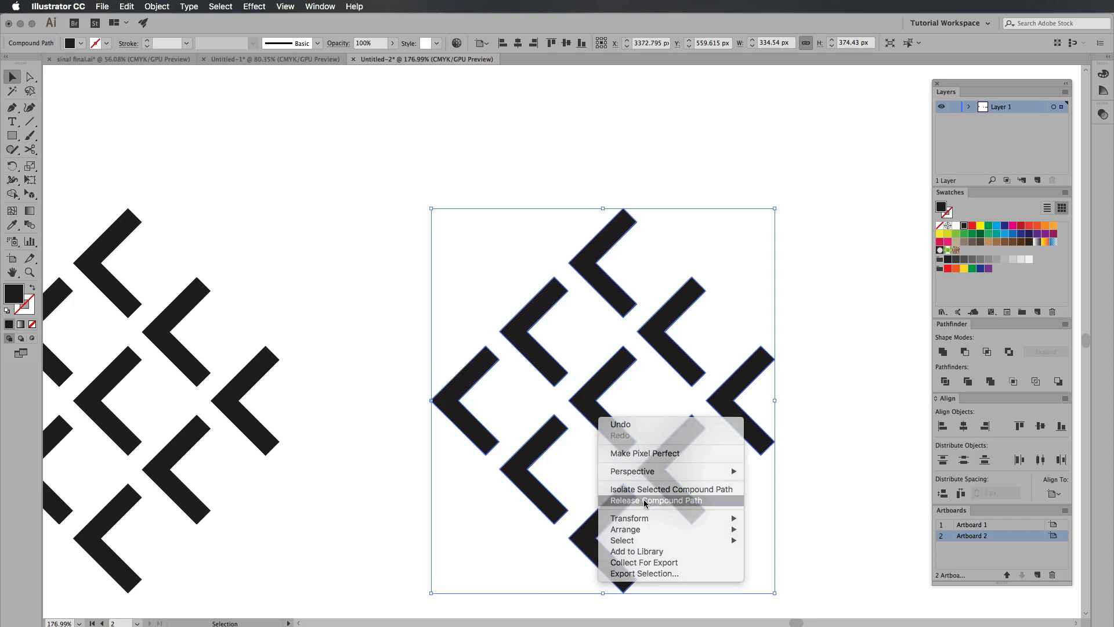
click(656, 500)
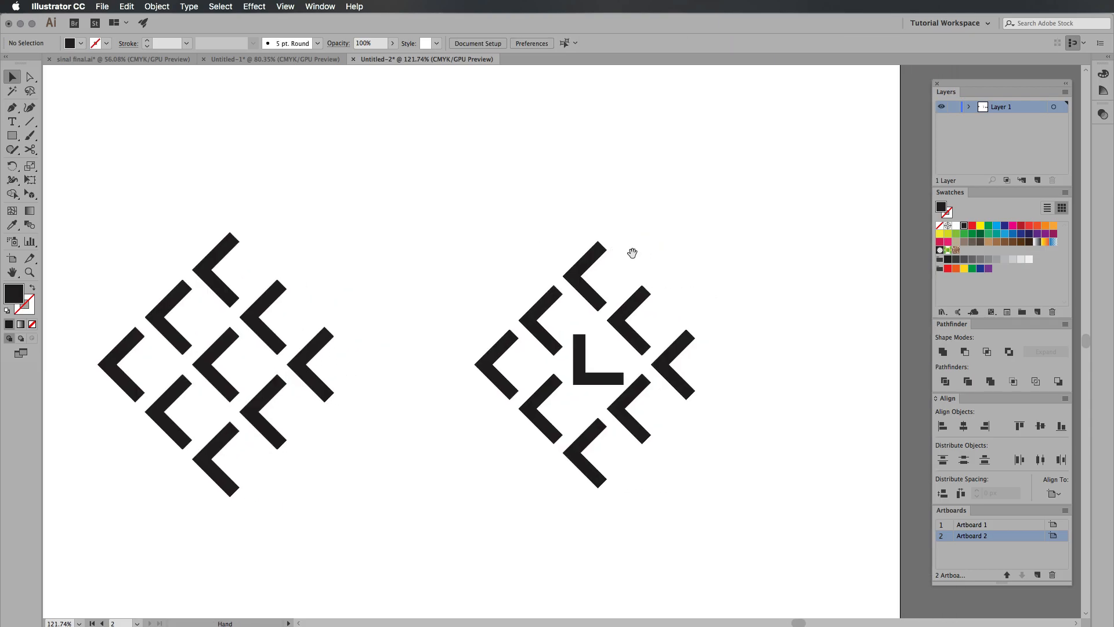
- Select all chevrons of the right logo and show the Gradient panel
click(585, 363)
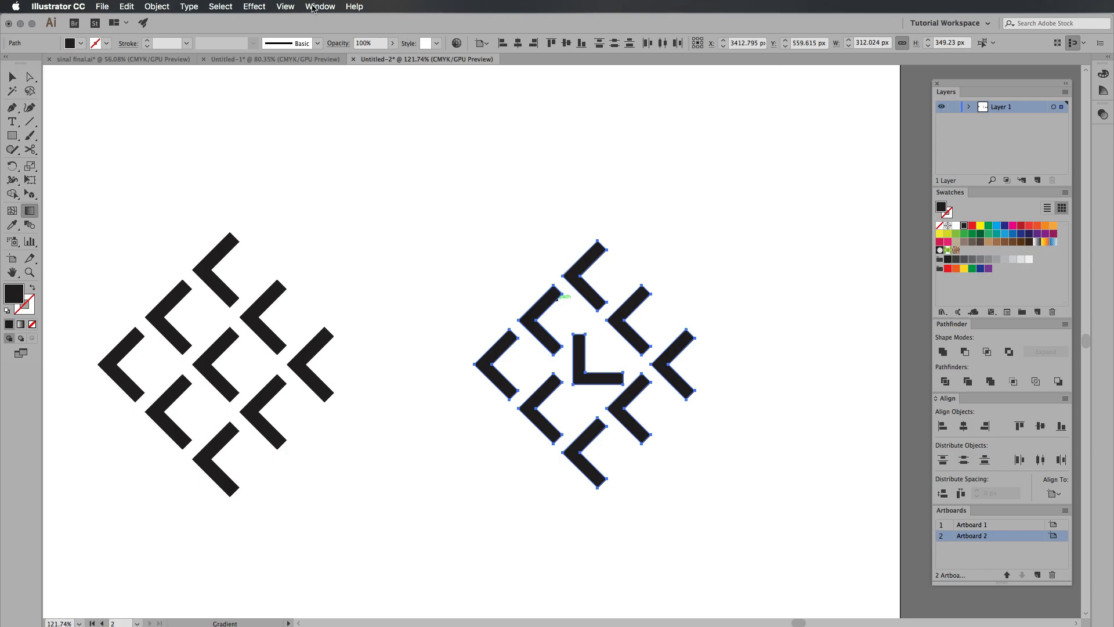
click(321, 7)
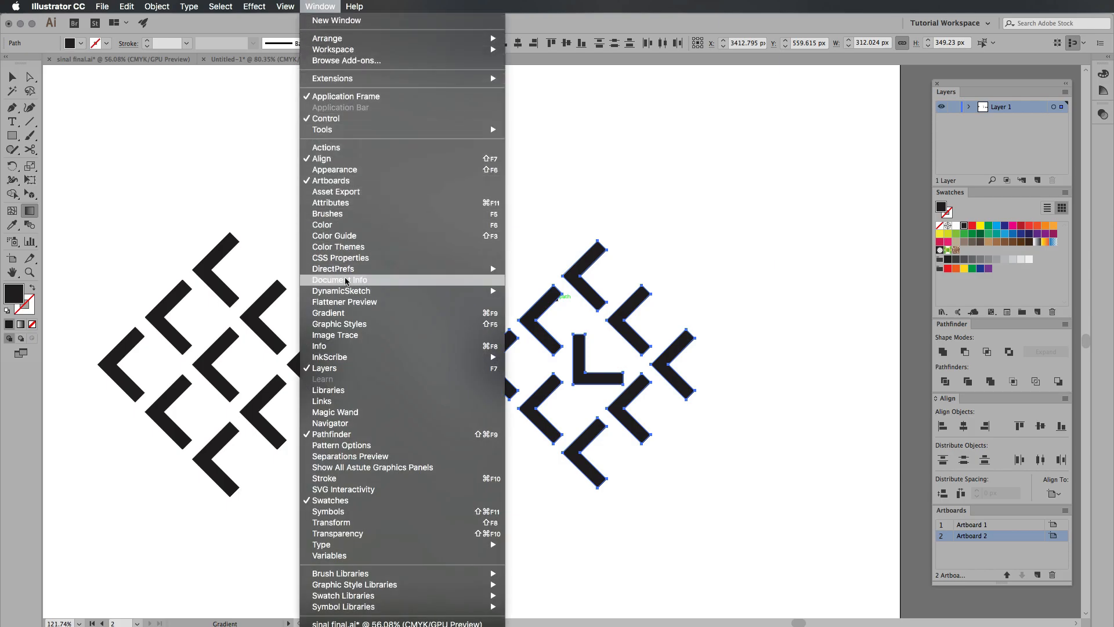
mouse_move(345, 312)
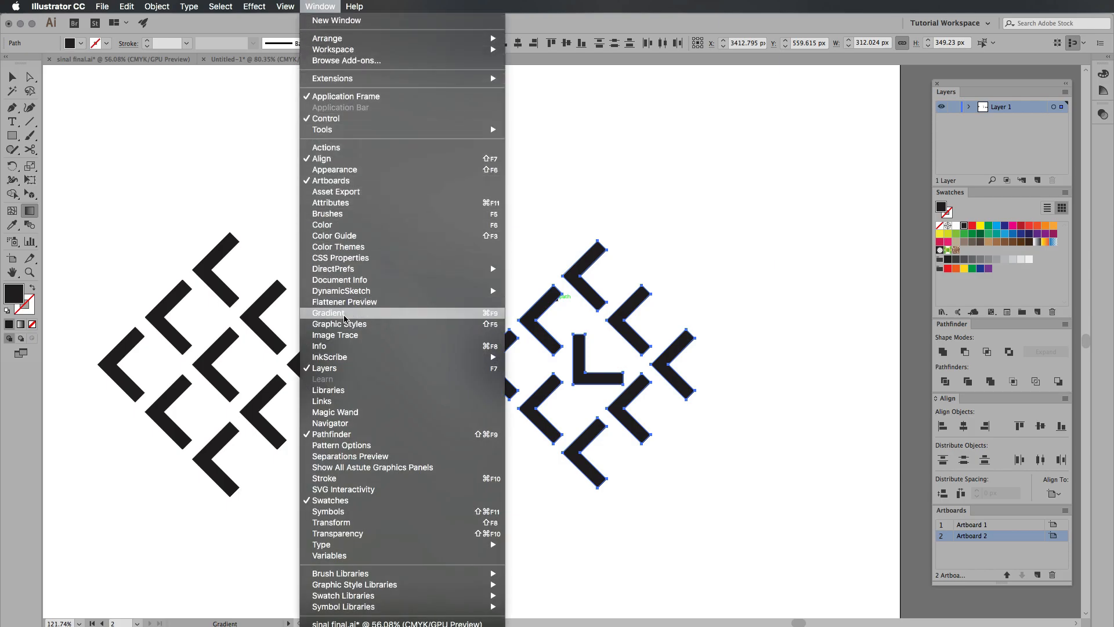
click(329, 312)
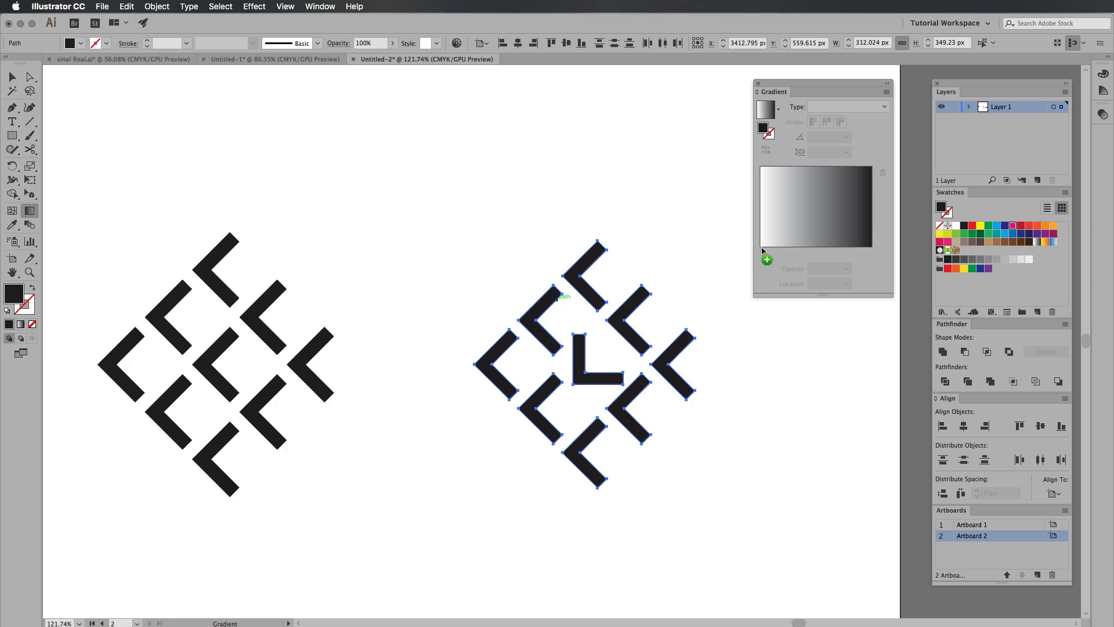
- Apply a linear gradient fill to the selected chevrons from the Gradient panel
click(1053, 234)
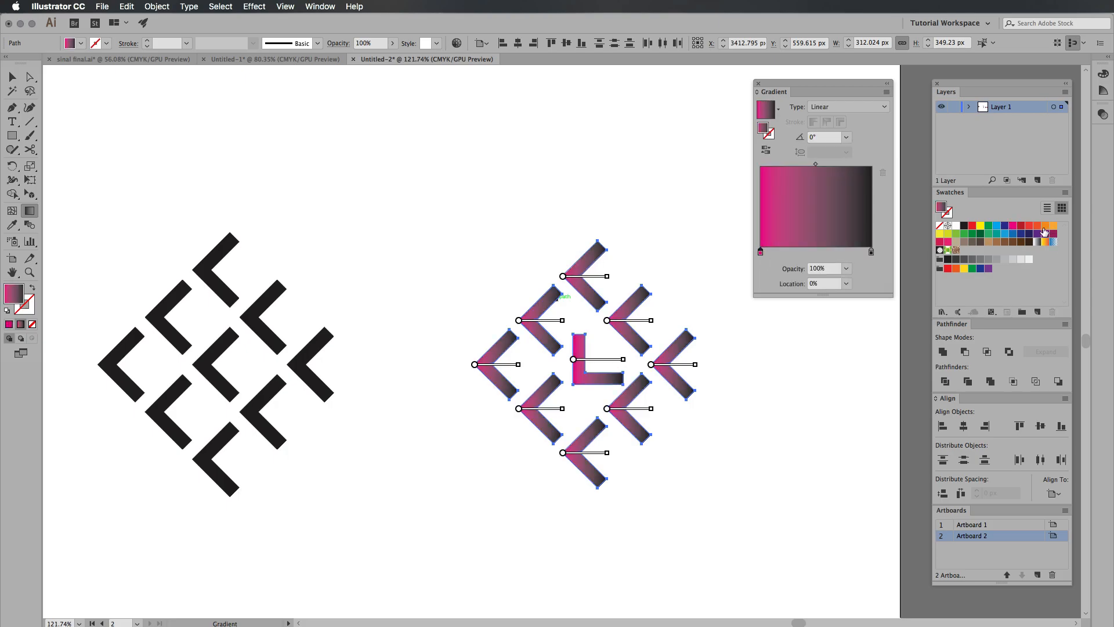
mouse_move(1056, 233)
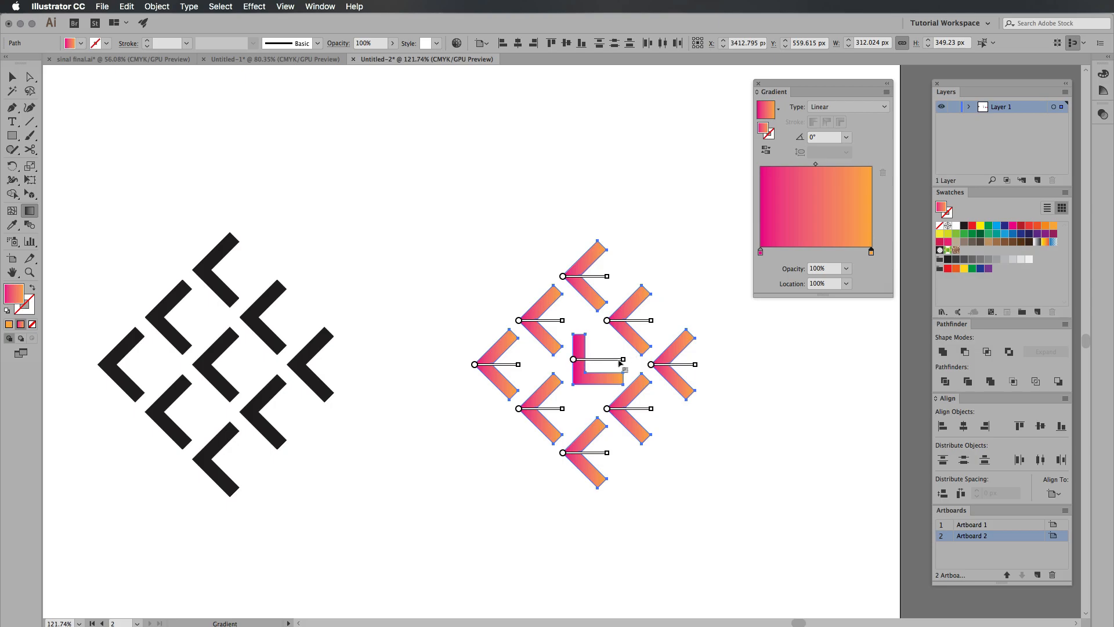
mouse_move(533, 362)
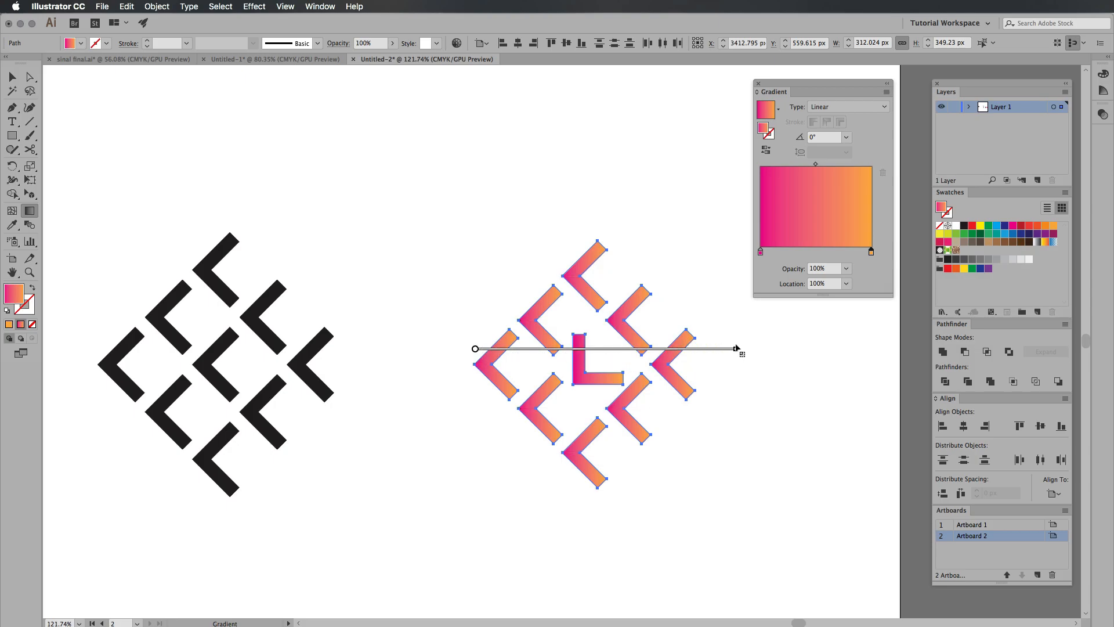
- Deselect to preview the unified gradient, then reselect the whole logo to scale it down
click(679, 419)
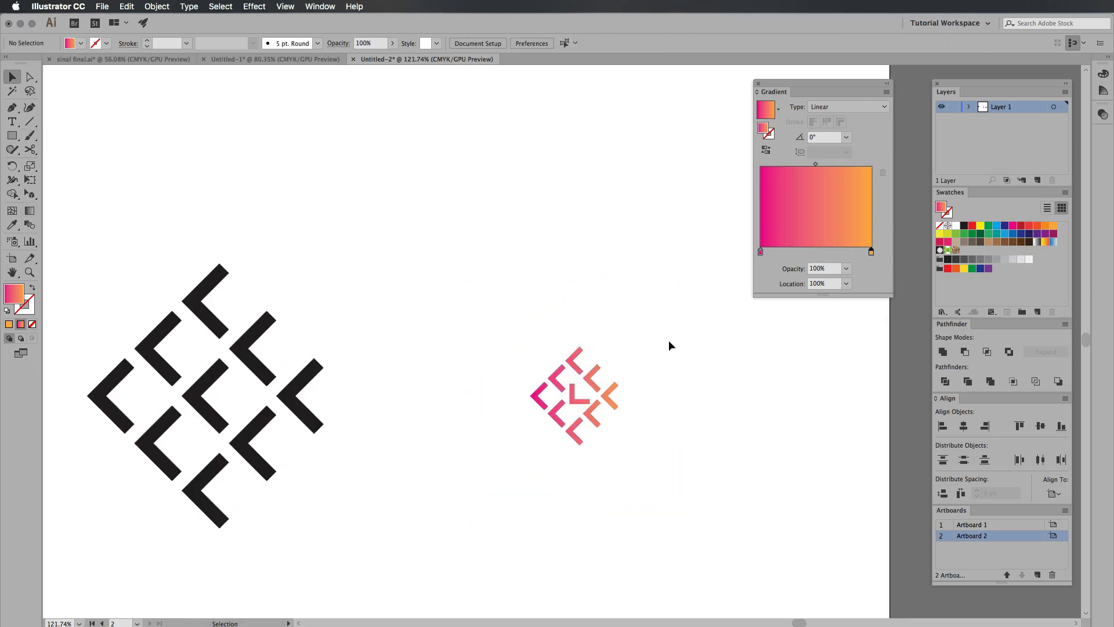
click(574, 396)
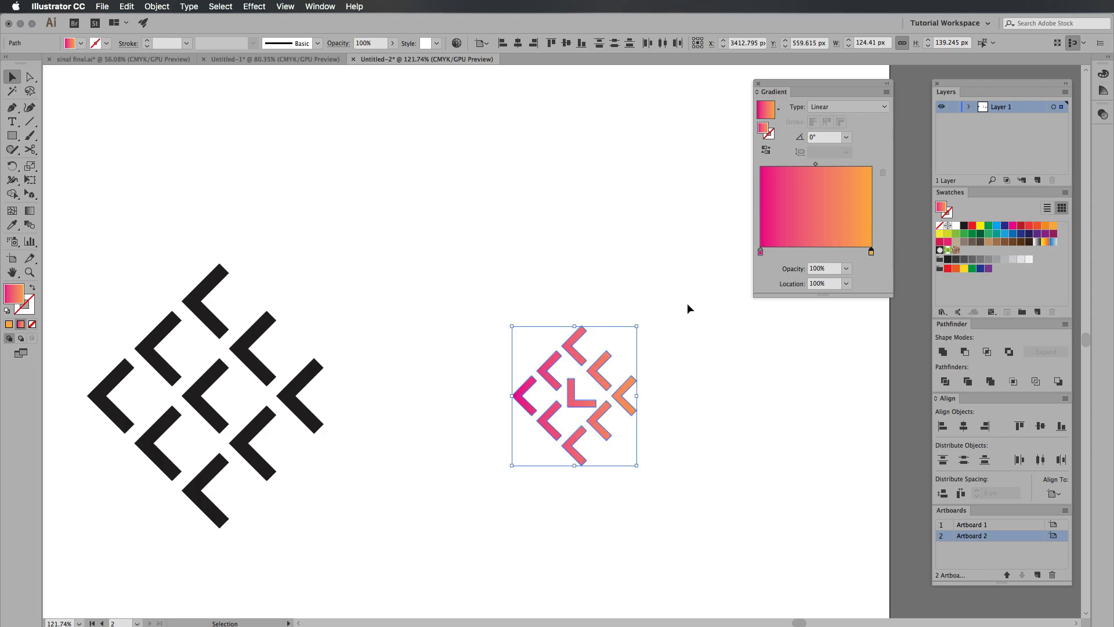